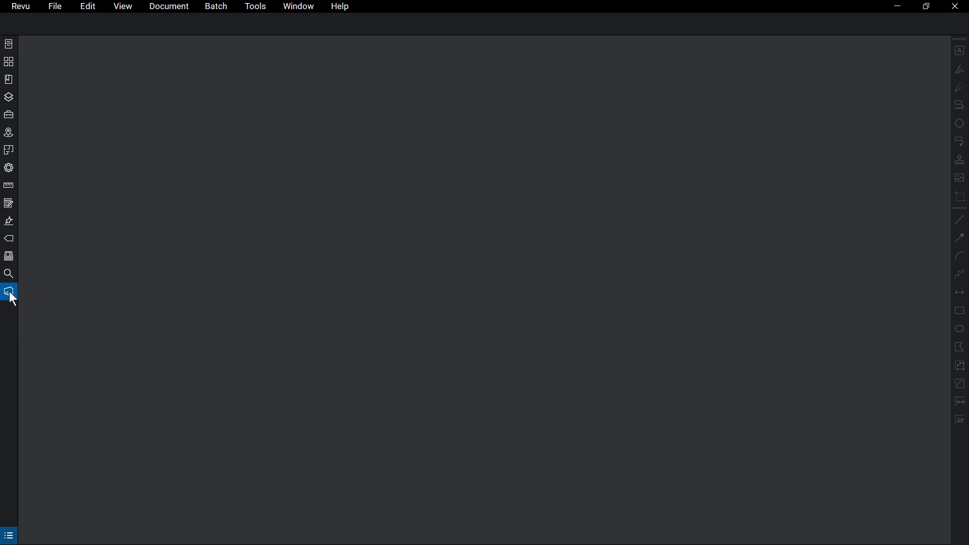
# Open the Studio panel and start creating a new Studio account from the sign-in window.
pyautogui.click(9, 291)
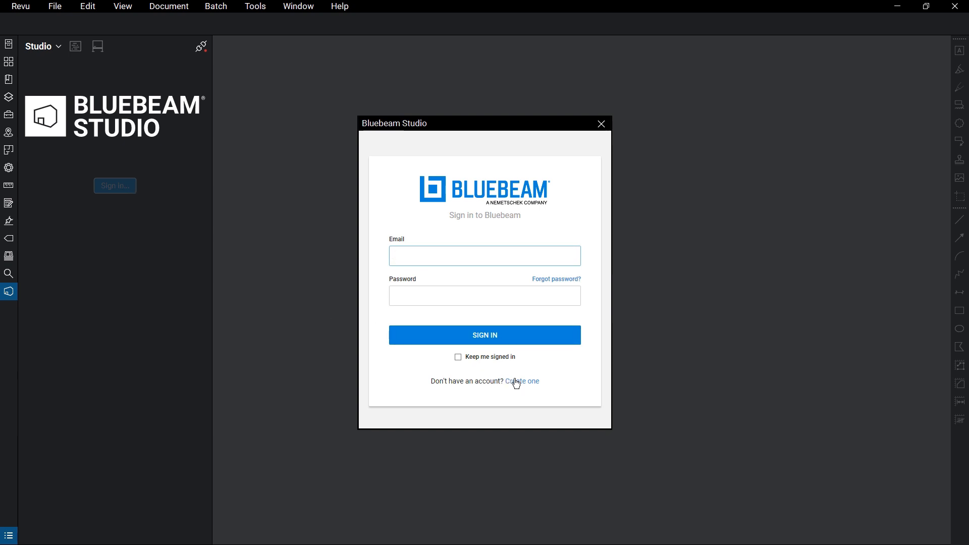
pyautogui.moveTo(538, 388)
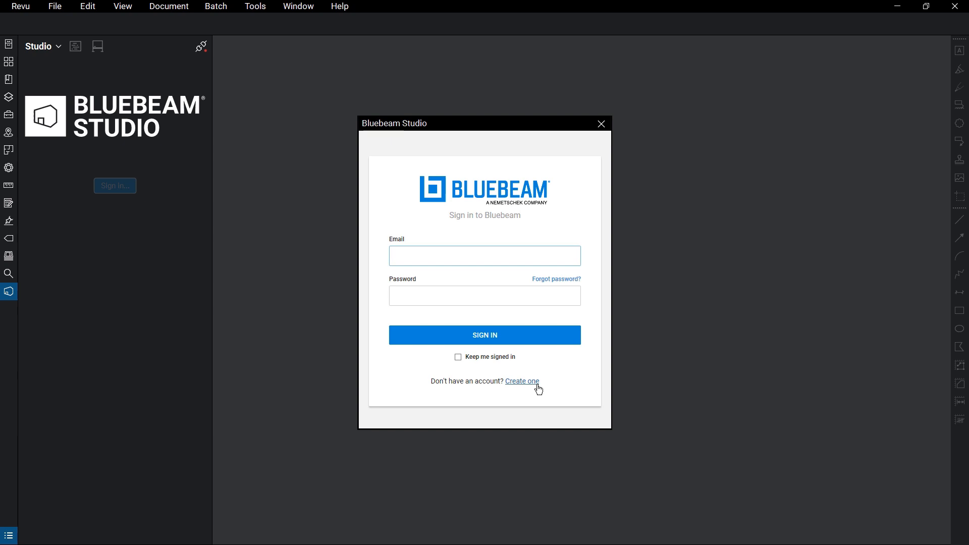
pyautogui.click(522, 381)
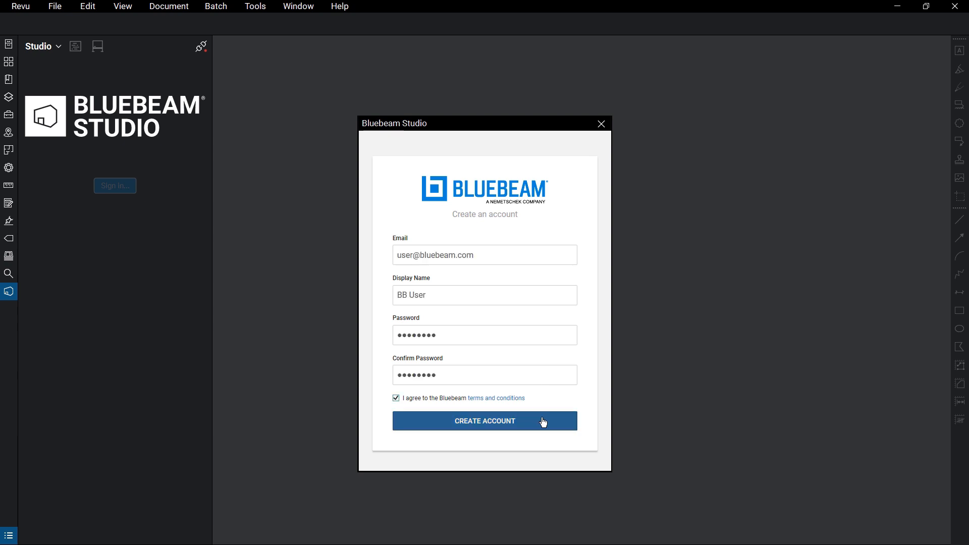
# Submit the new account details and sign in to Studio with the new account.
pyautogui.click(484, 421)
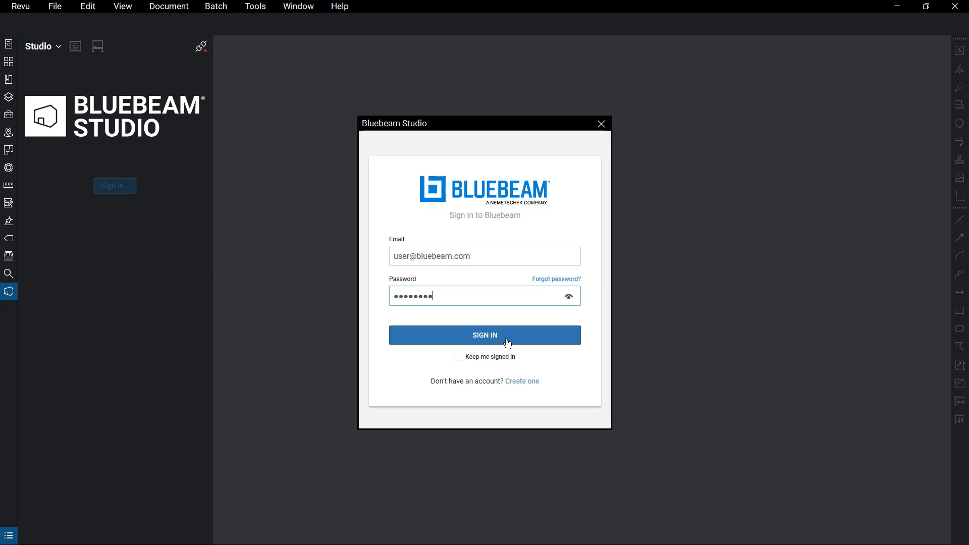
pyautogui.click(485, 335)
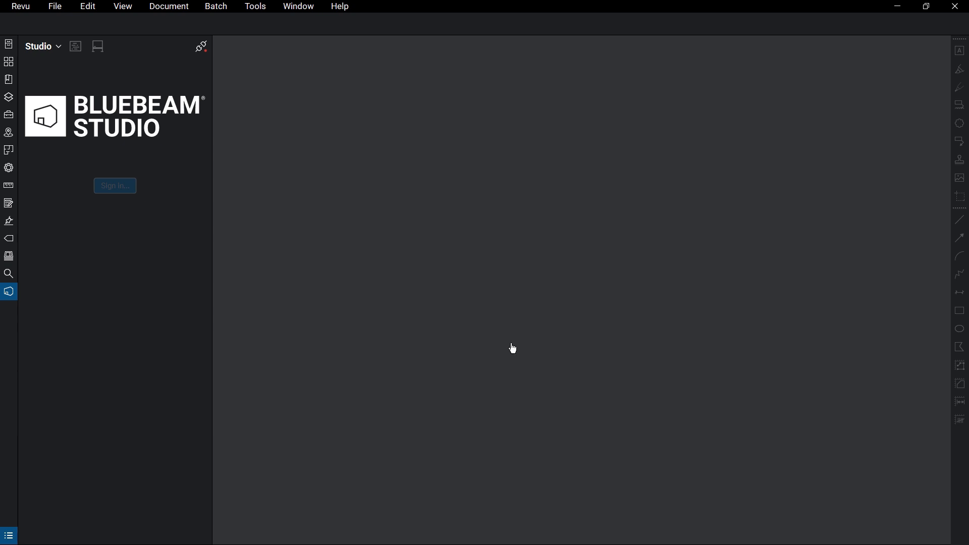
pyautogui.click(75, 46)
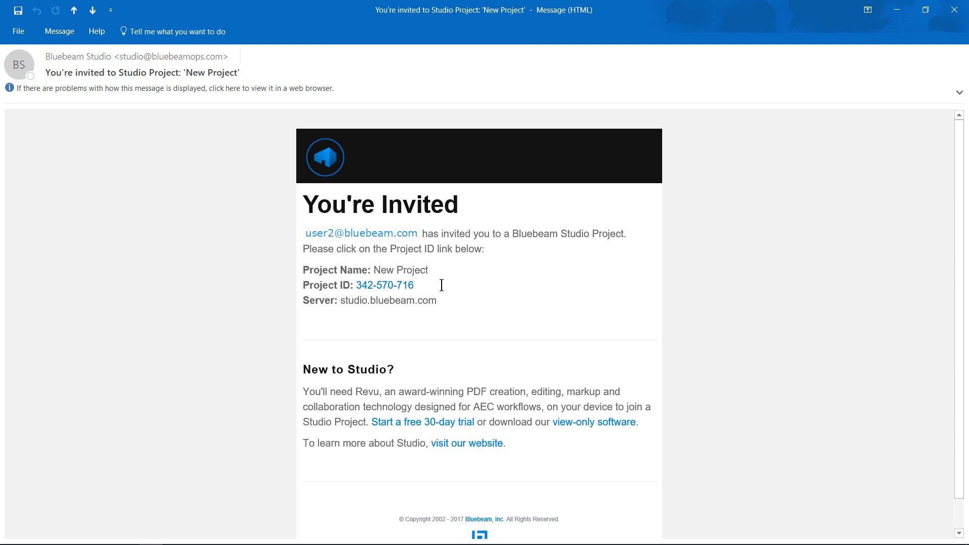
pyautogui.click(384, 285)
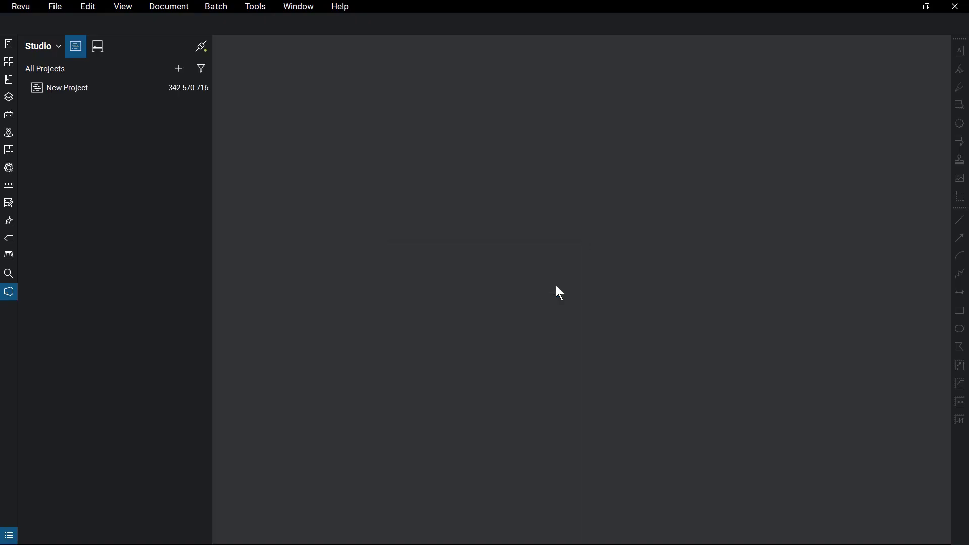
pyautogui.doubleClick(66, 87)
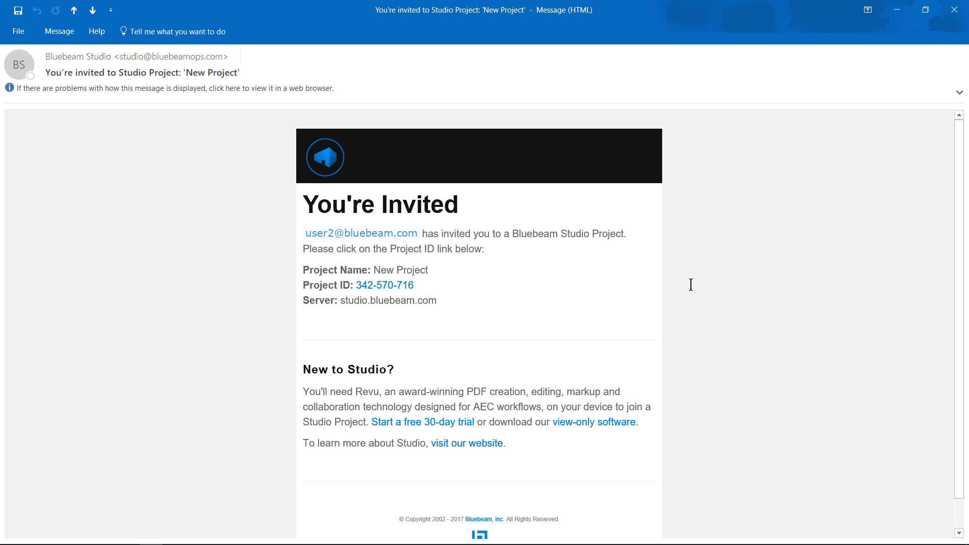
# Return to Revu's Studio All Projects list, which shows no projects.
pyautogui.click(385, 284)
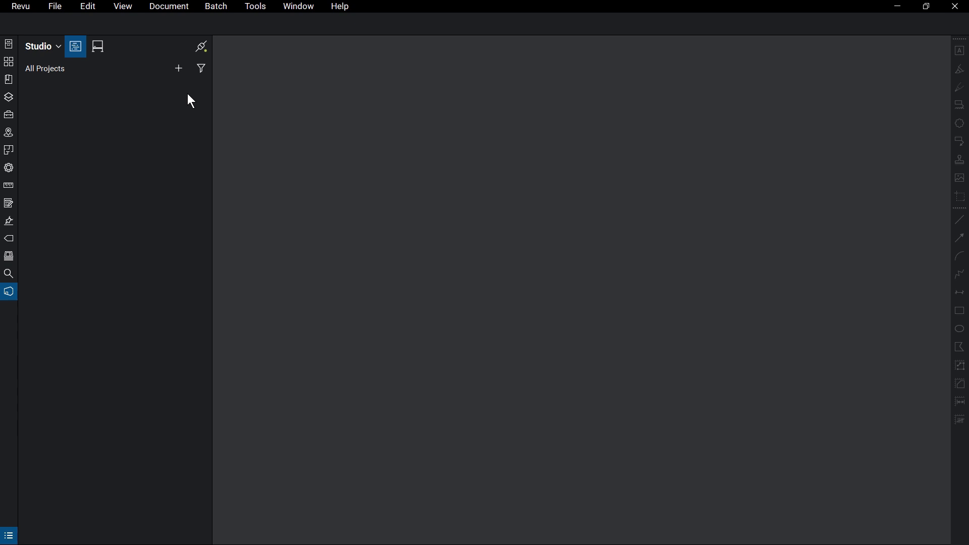
pyautogui.moveTo(178, 69)
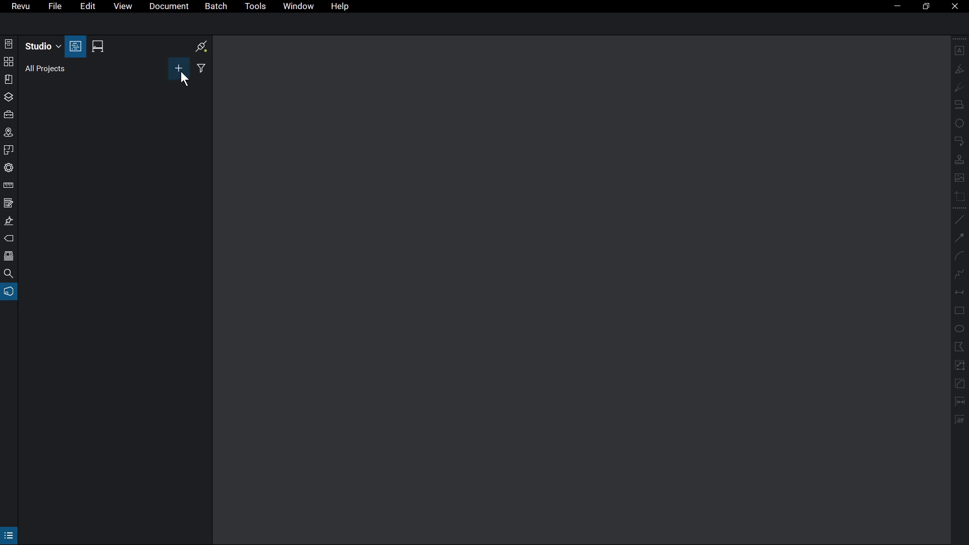
# Open the Join dialog from the Projects + menu and enter Studio ID 342570716.
pyautogui.click(179, 68)
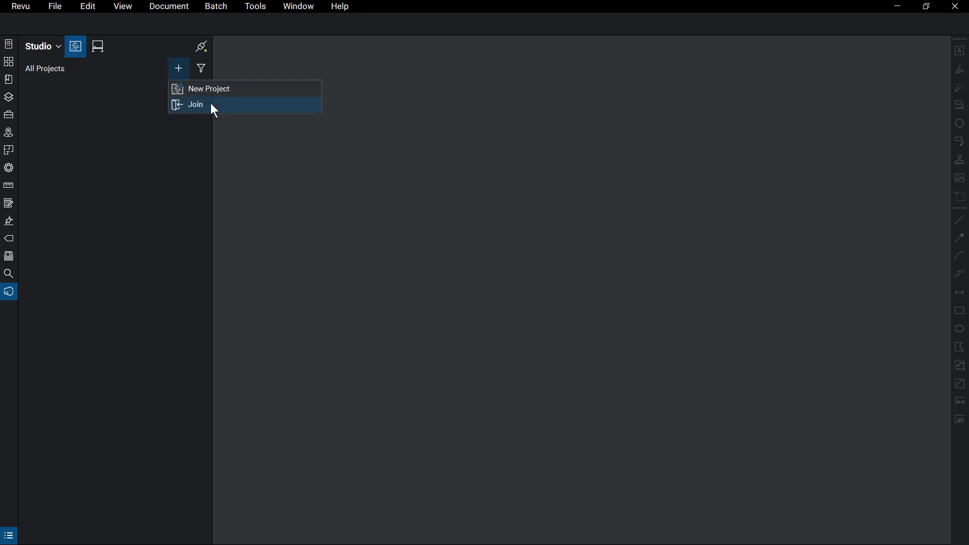
pyautogui.click(195, 104)
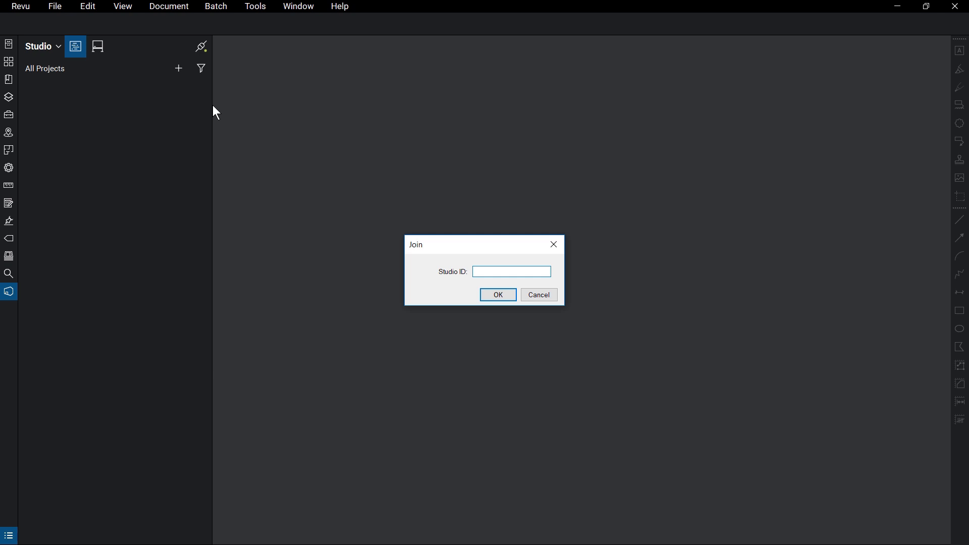
pyautogui.write('342570716')
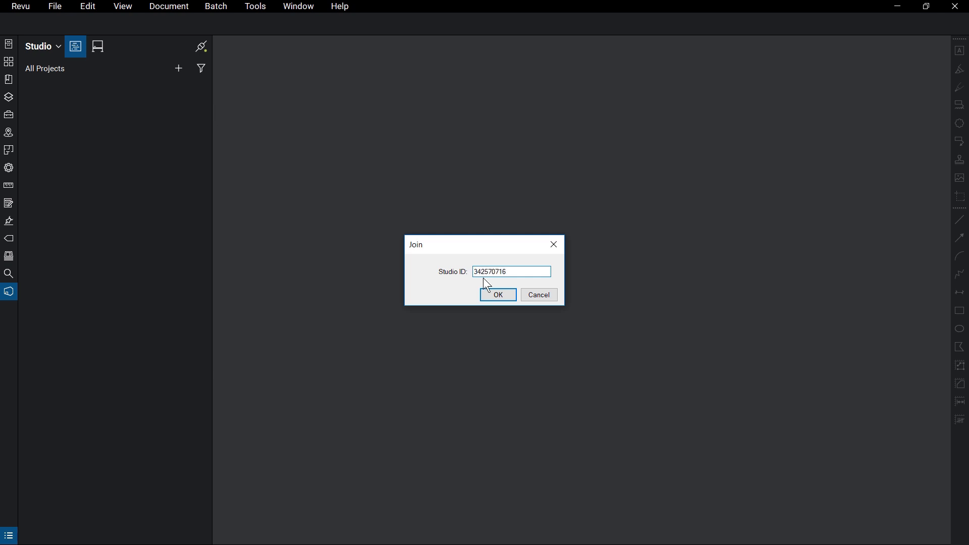